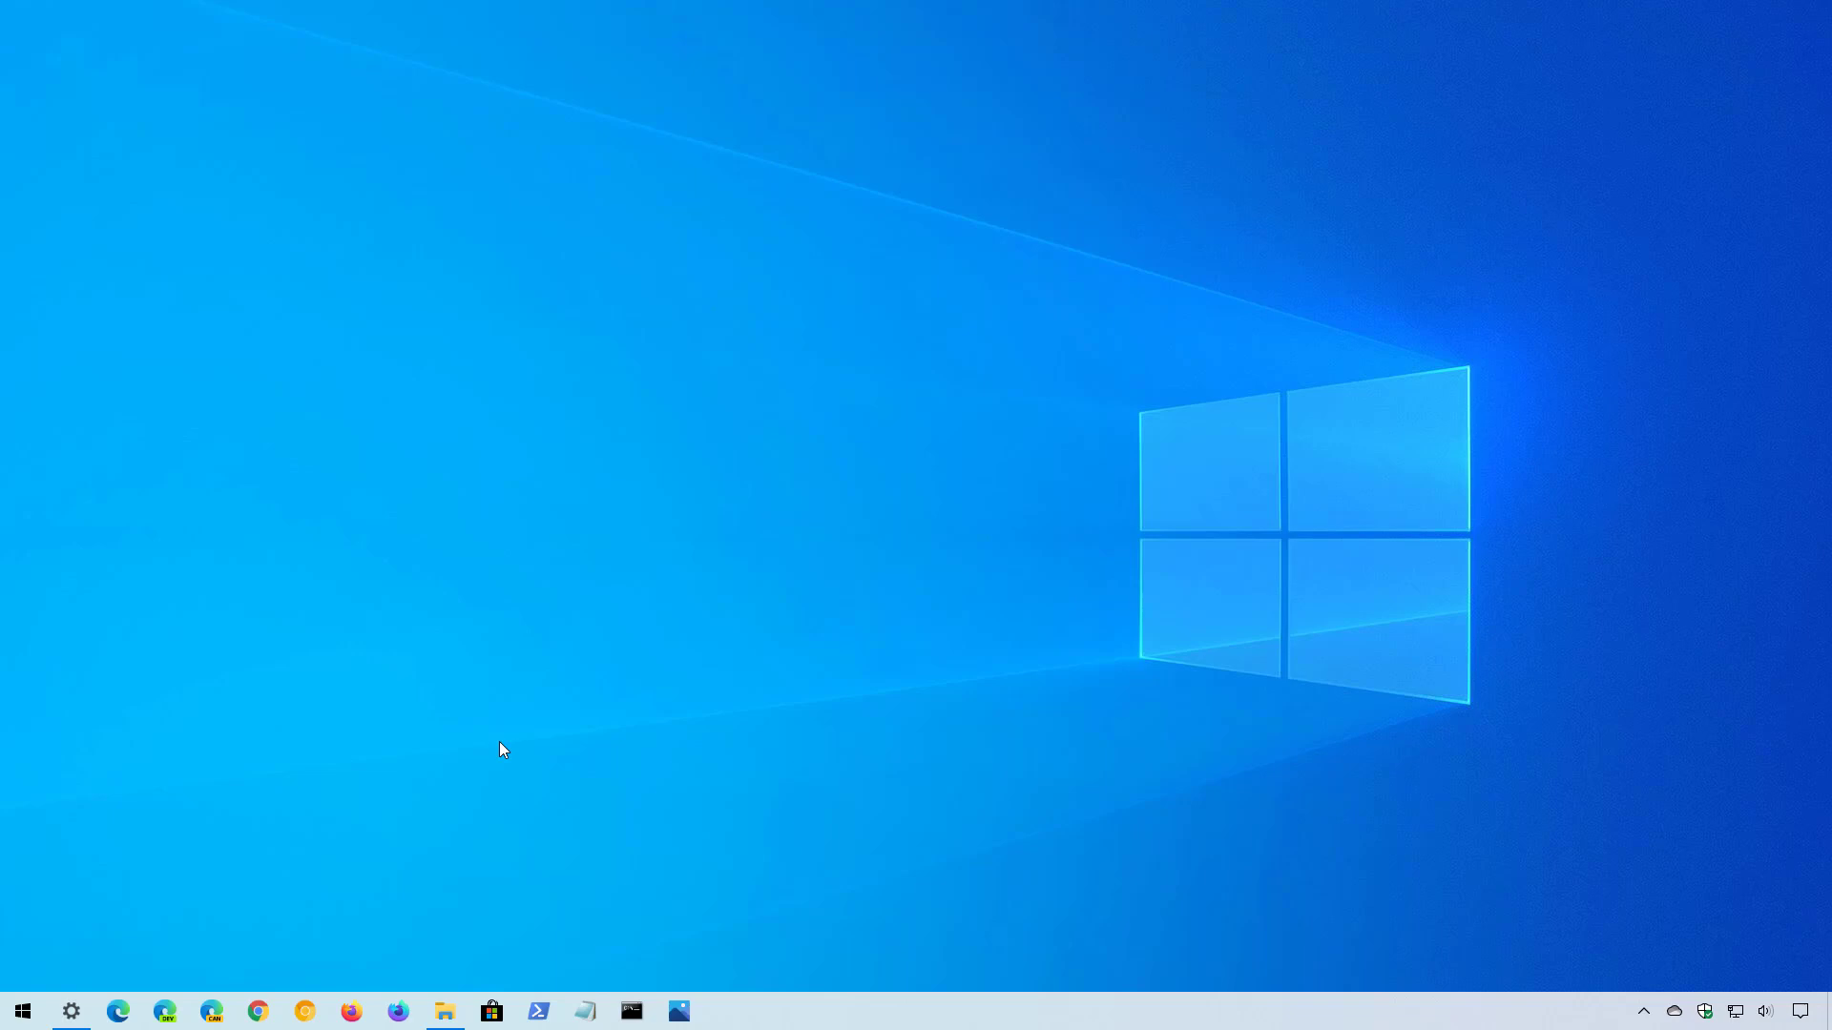
Reach the Windows Update page showing the 20H2 feature update on offer
{"action": "left_click", "coordinate": [71, 1011]}
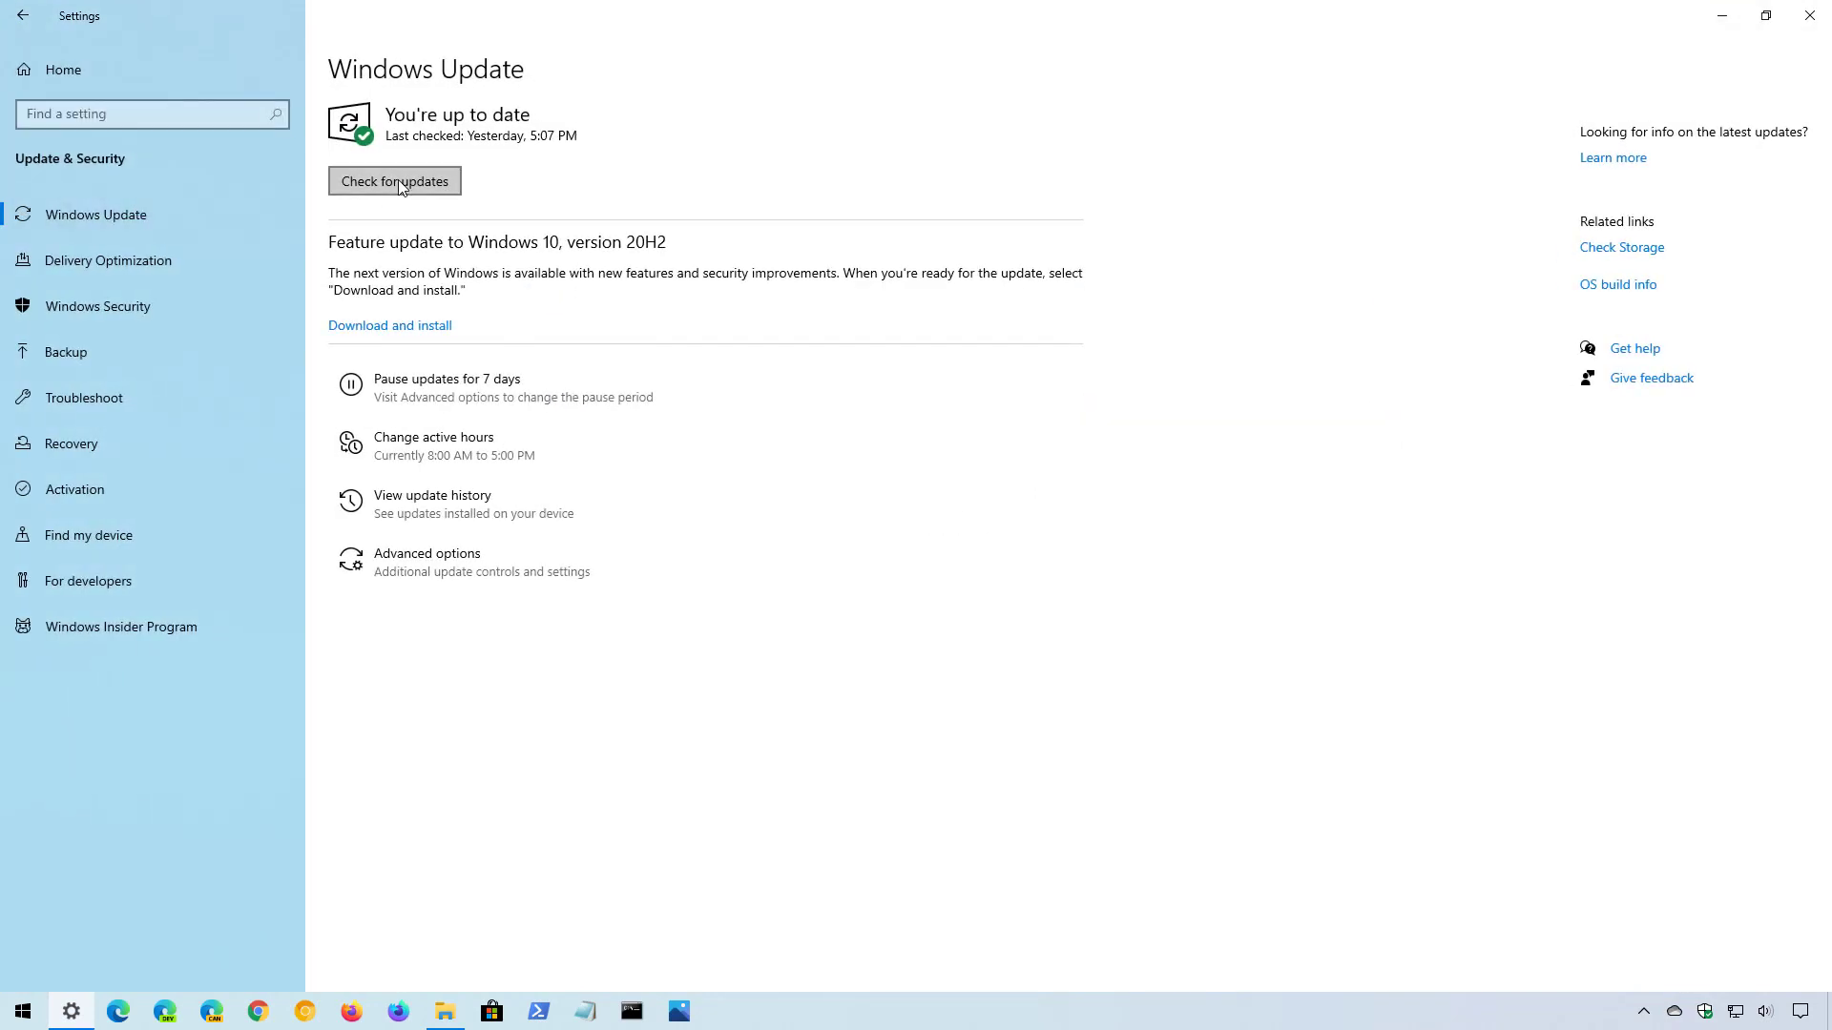
Run a fresh update check so the last-checked time reads today
{"action": "left_click", "coordinate": [393, 182]}
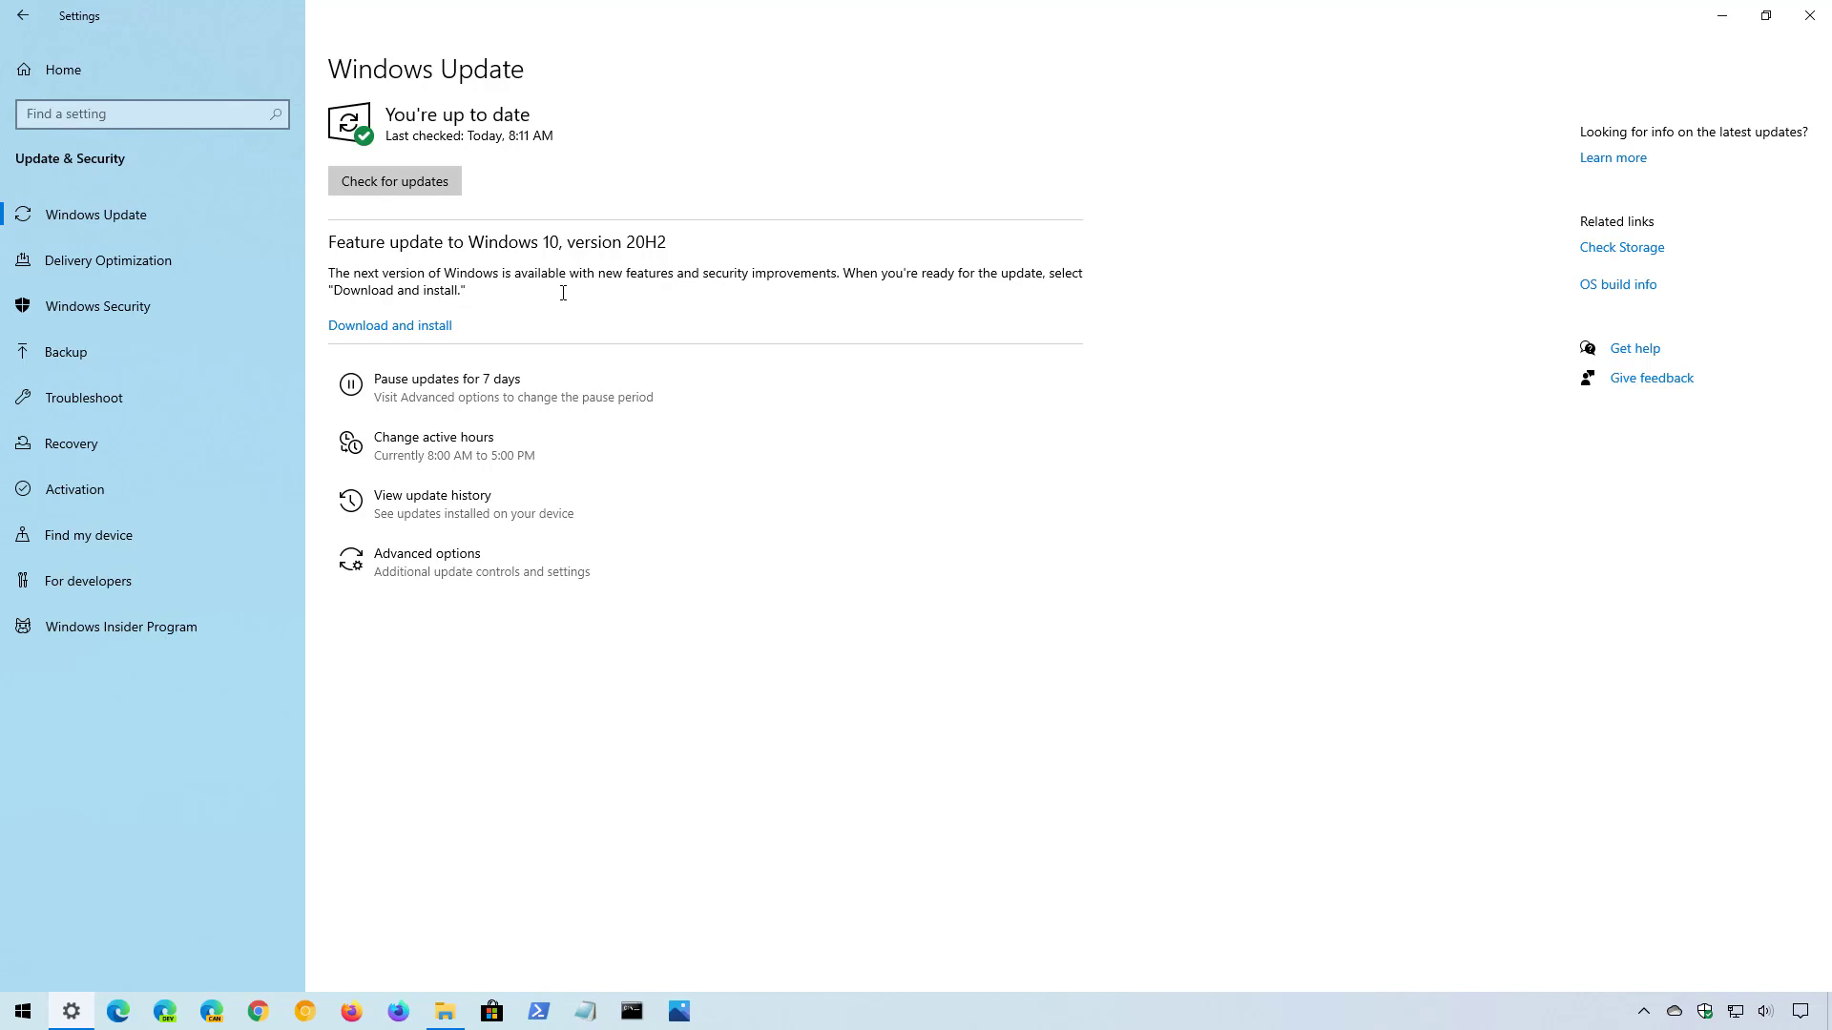
{"action": "mouse_move", "coordinate": [525, 246]}
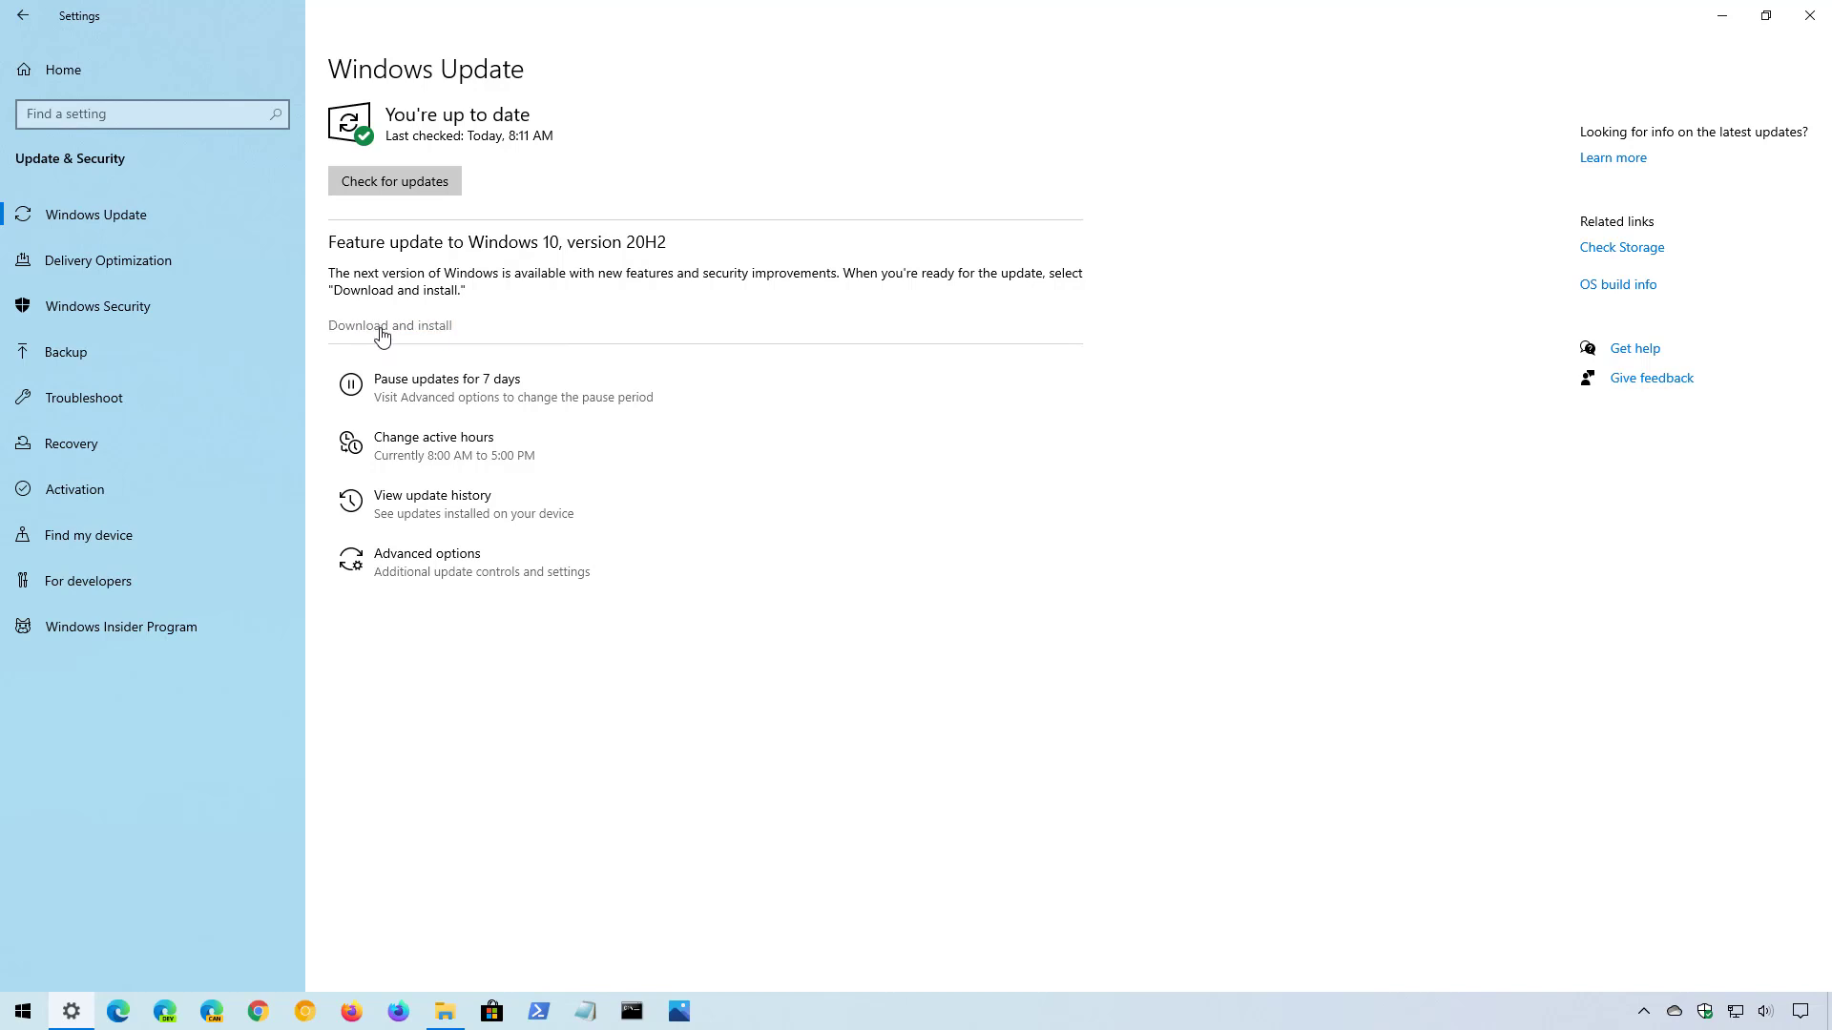
{"action": "left_click", "coordinate": [389, 325]}
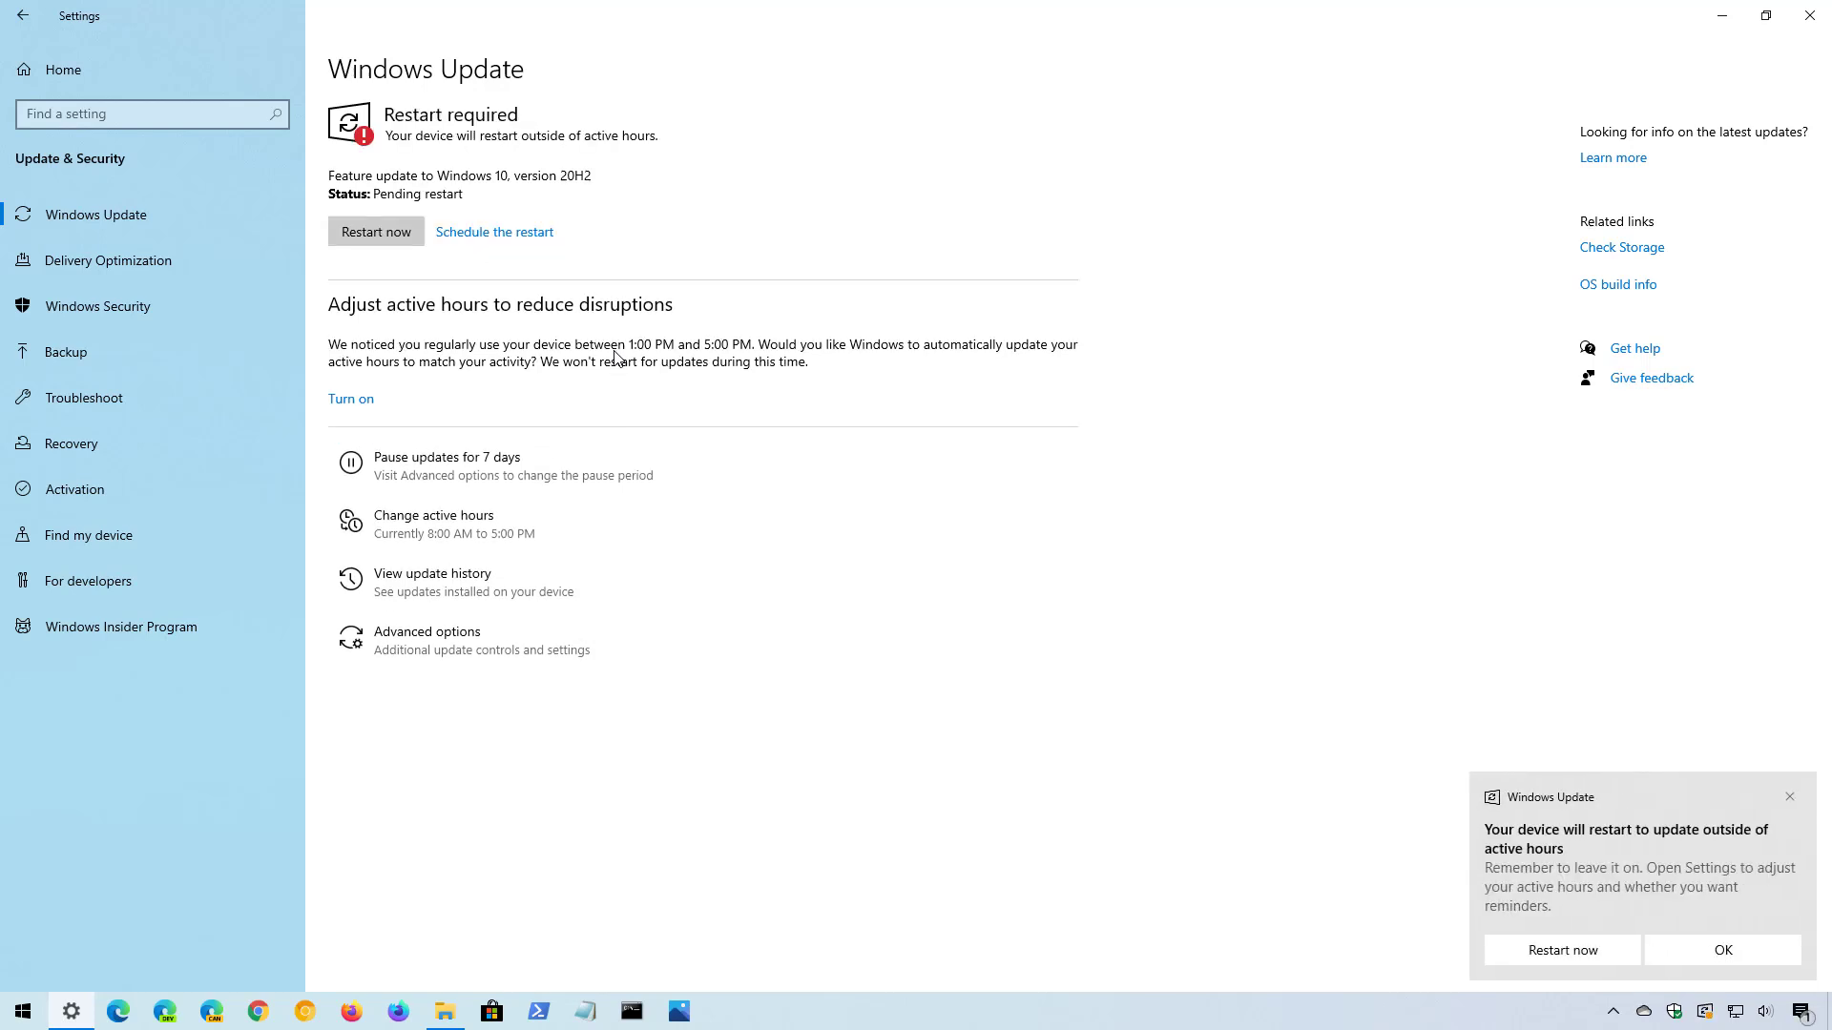
{"action": "mouse_move", "coordinate": [375, 231]}
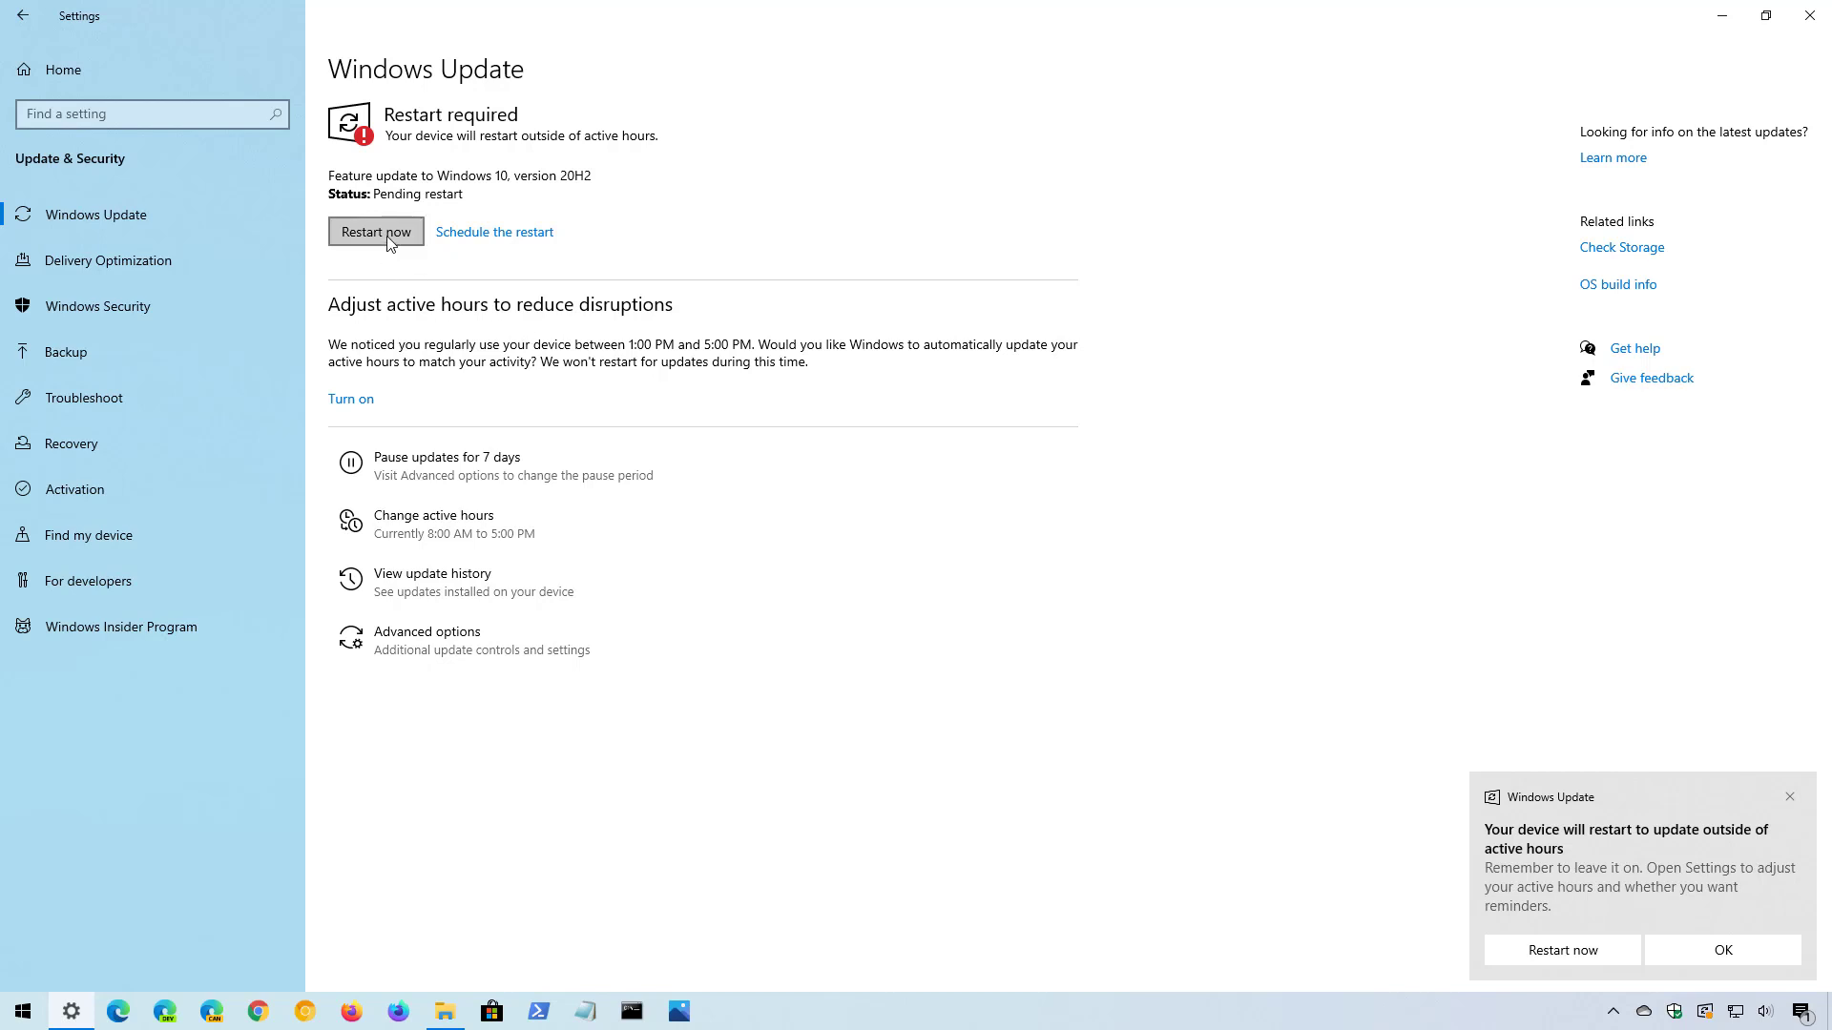
Restart the PC now to finish installing the 20H2 feature update
{"action": "left_click", "coordinate": [376, 231]}
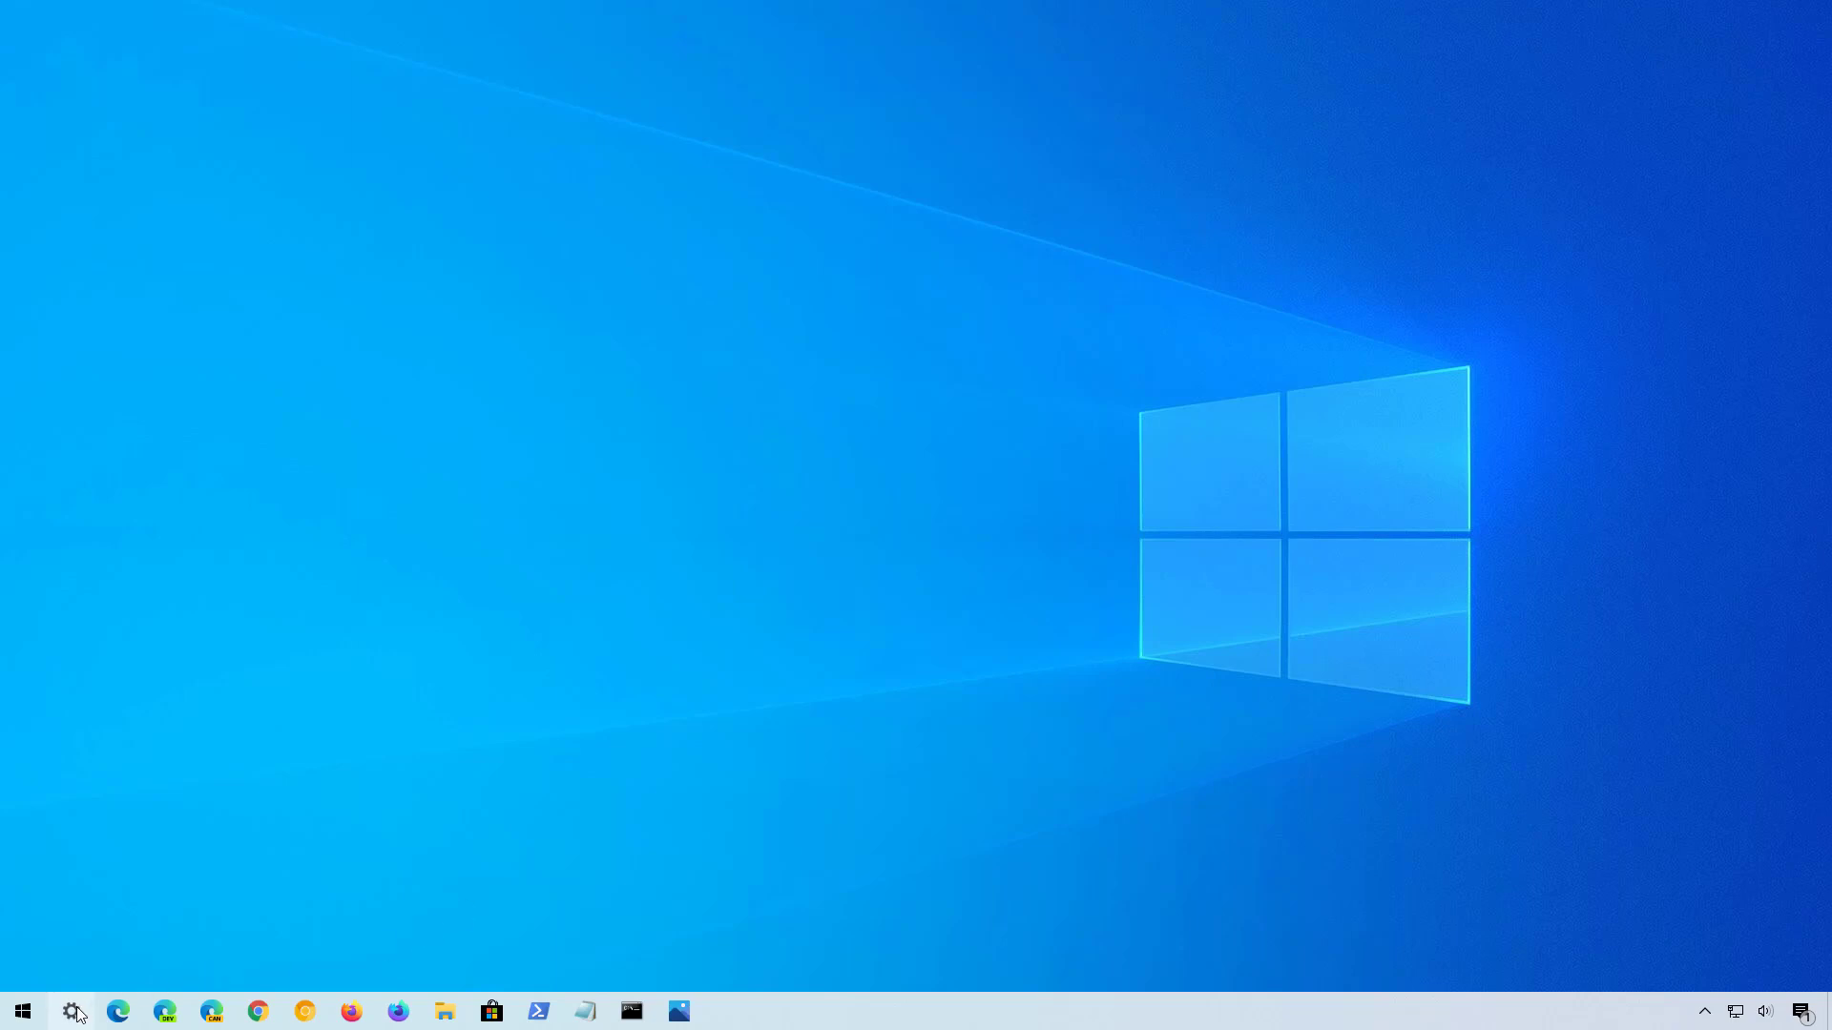
Reach System > About confirming Windows 10 Pro version 20H2, build 19042.487
{"action": "left_click", "coordinate": [73, 1011]}
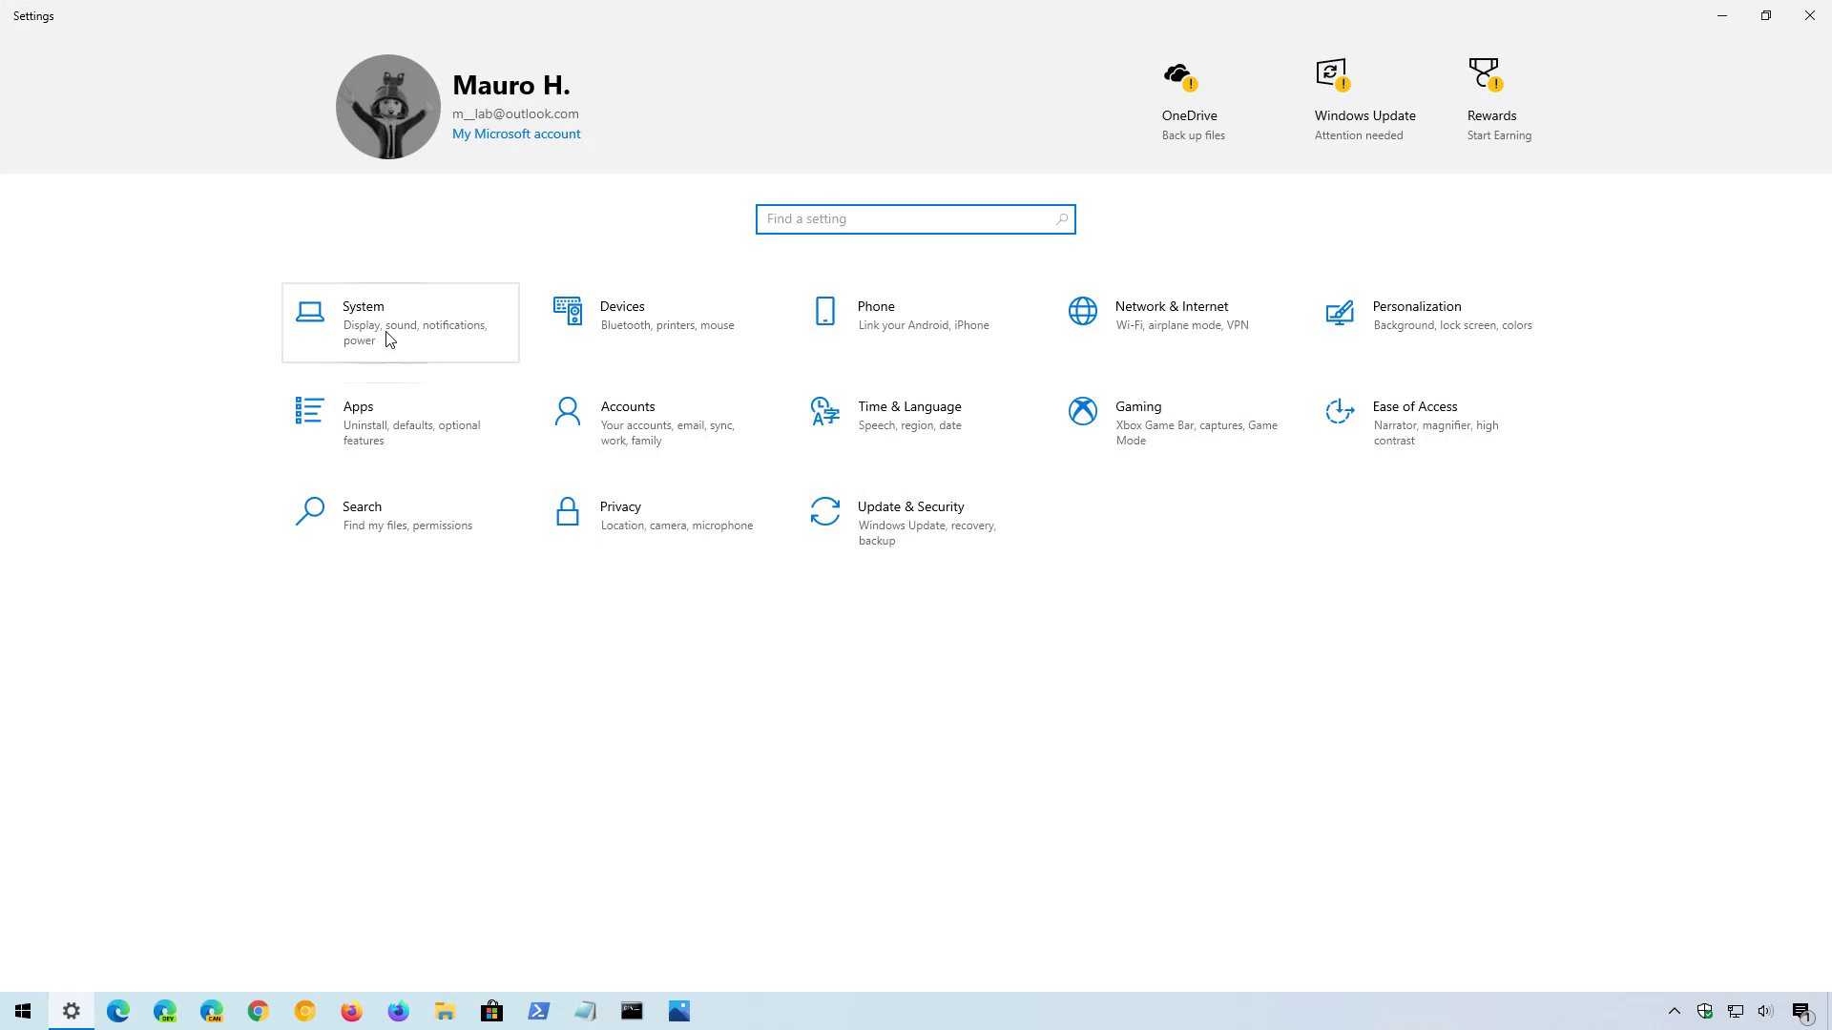
{"action": "left_click", "coordinate": [362, 320]}
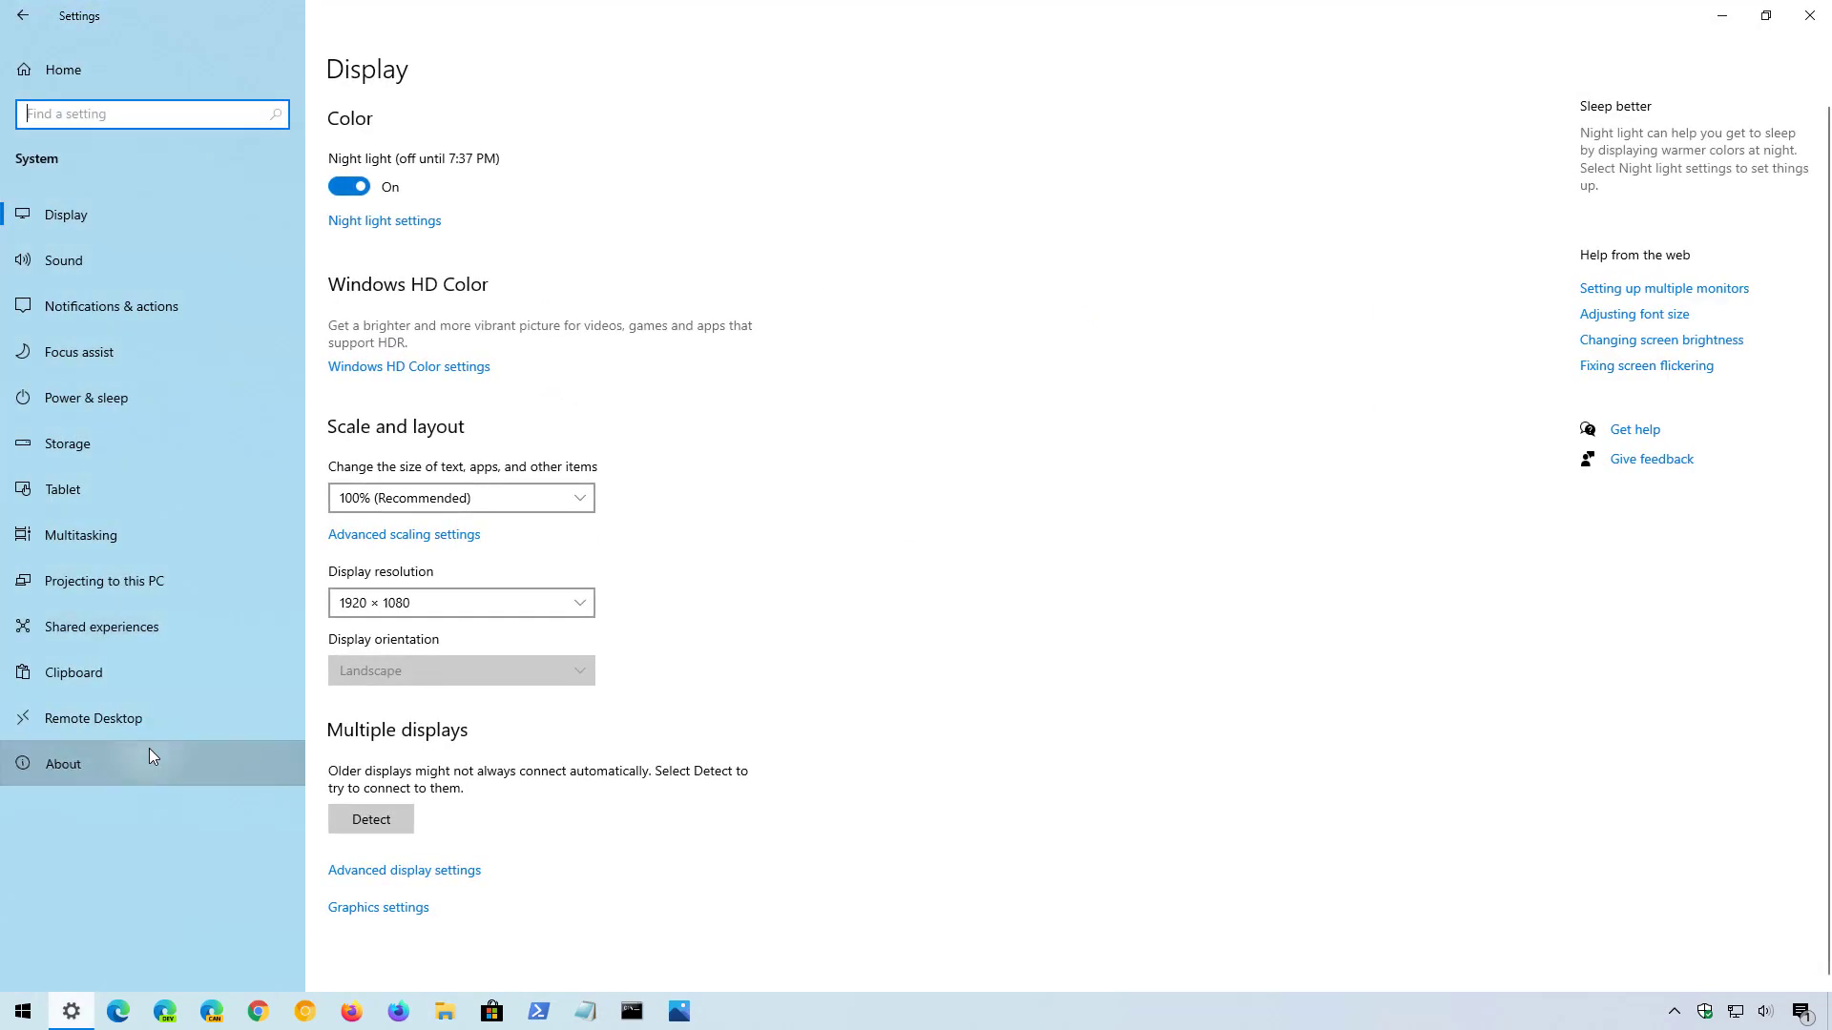
{"action": "left_click", "coordinate": [63, 763]}
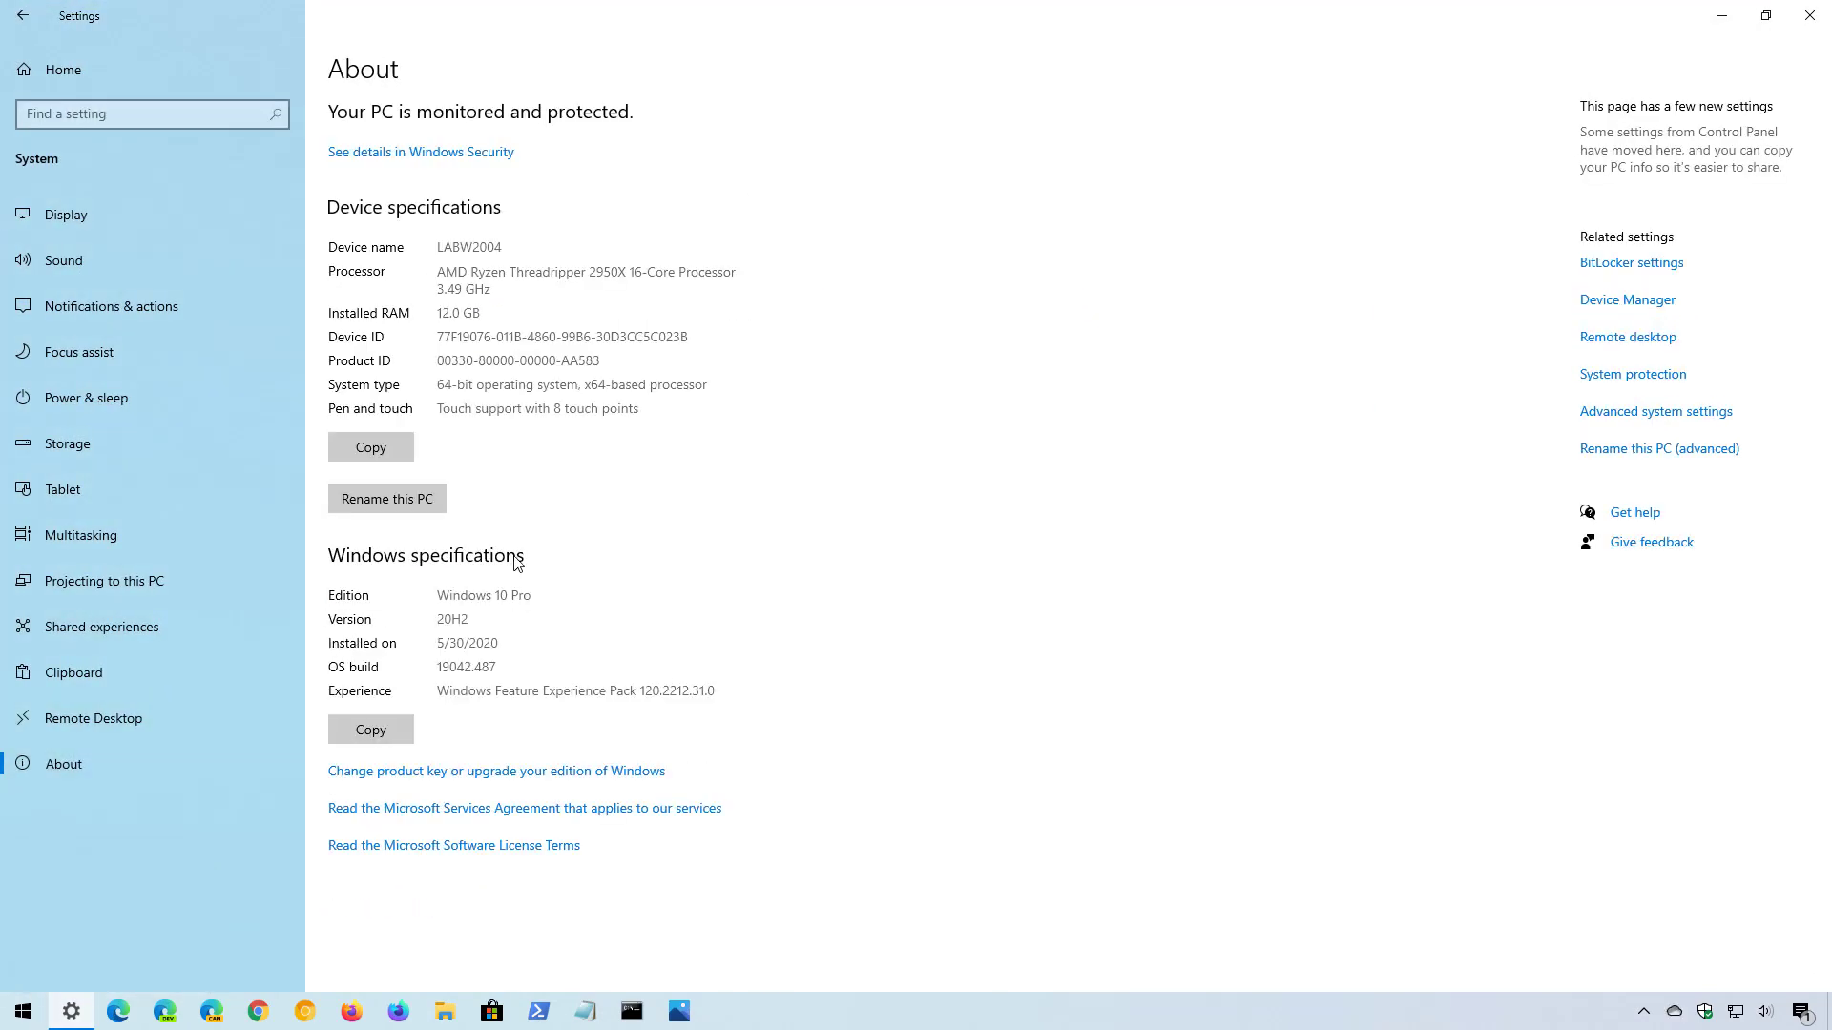